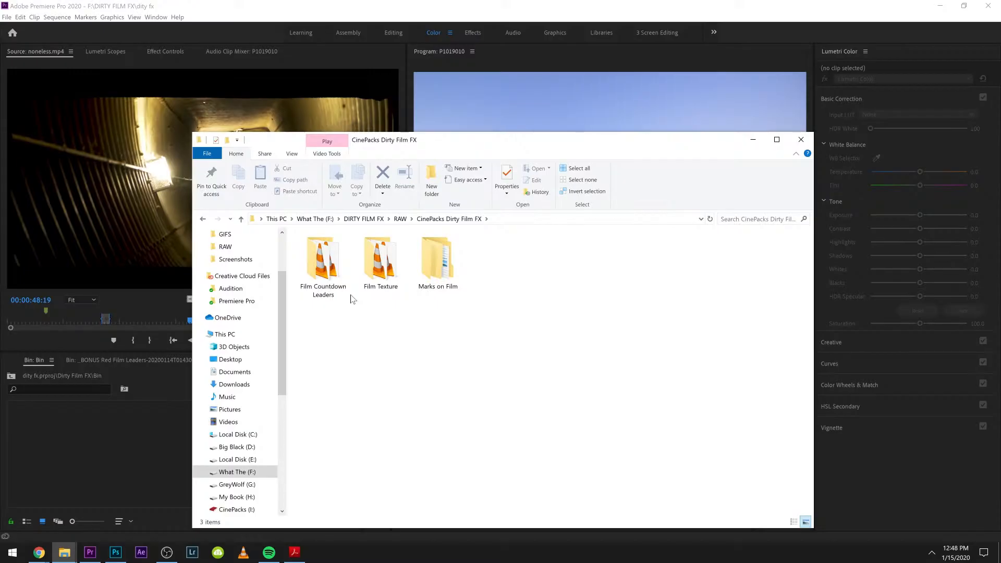
Preview the RedCountdown01 clip from the Film Countdown Leaders folder.
click(322, 262)
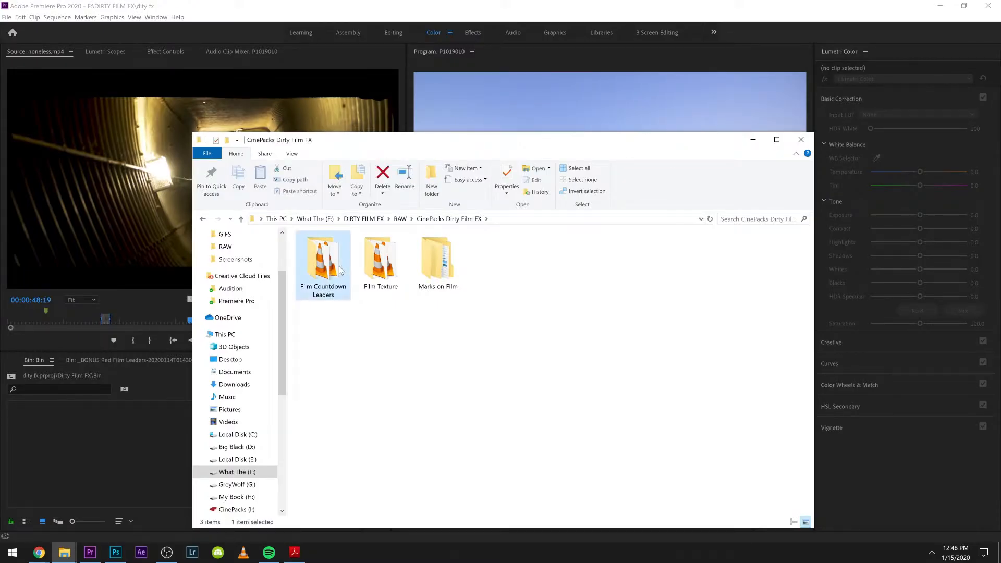
click(381, 258)
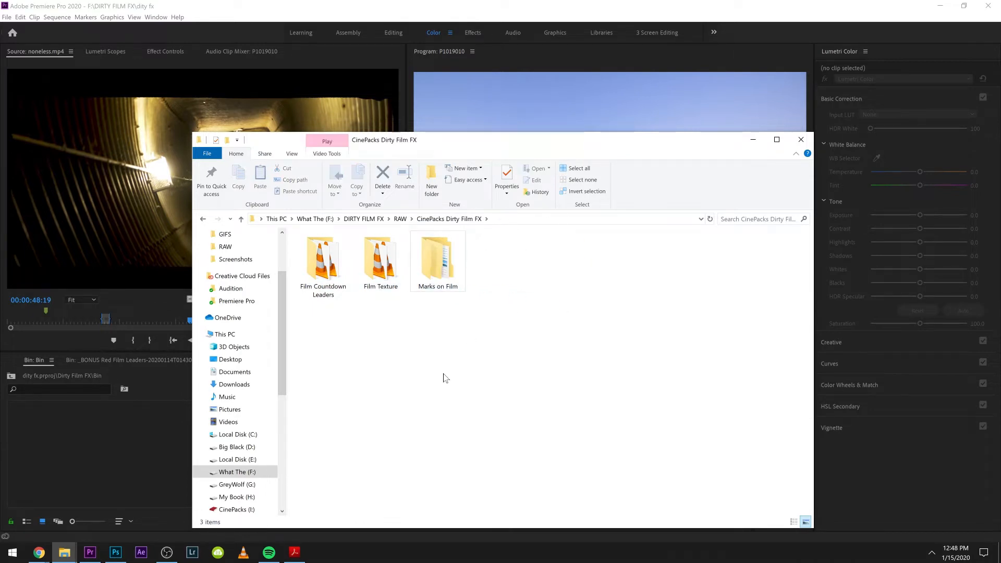
click(323, 259)
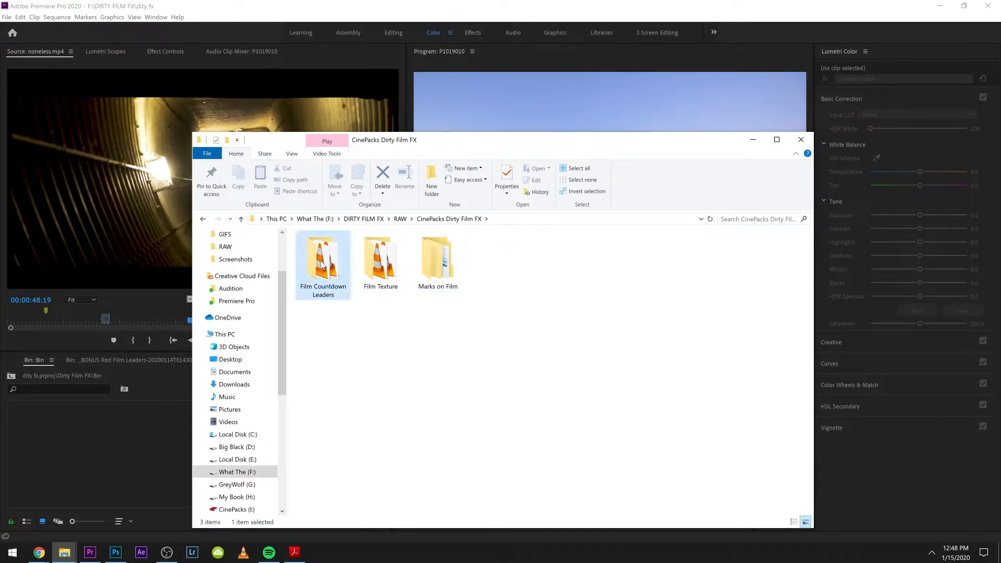
double_click(323, 259)
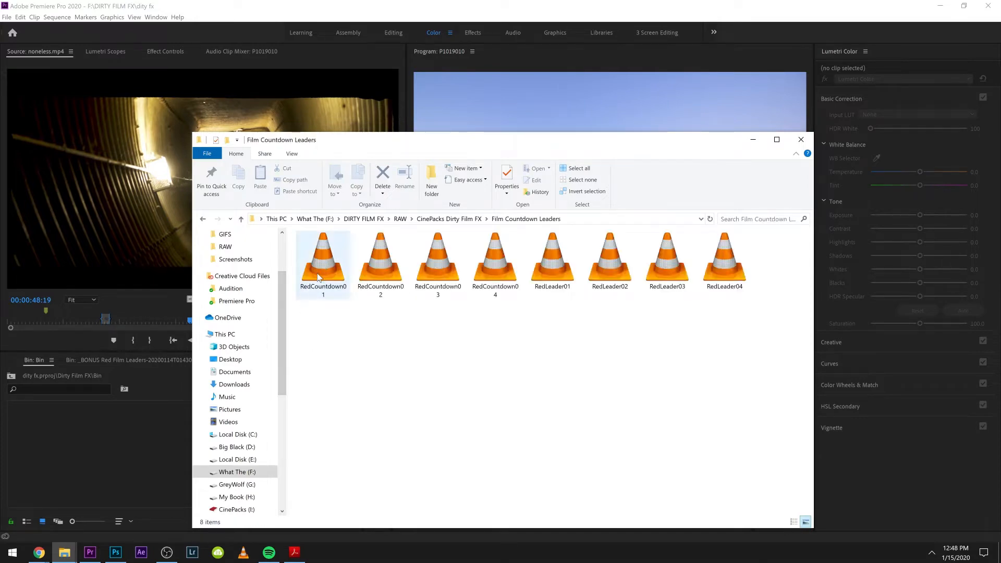
double_click(324, 258)
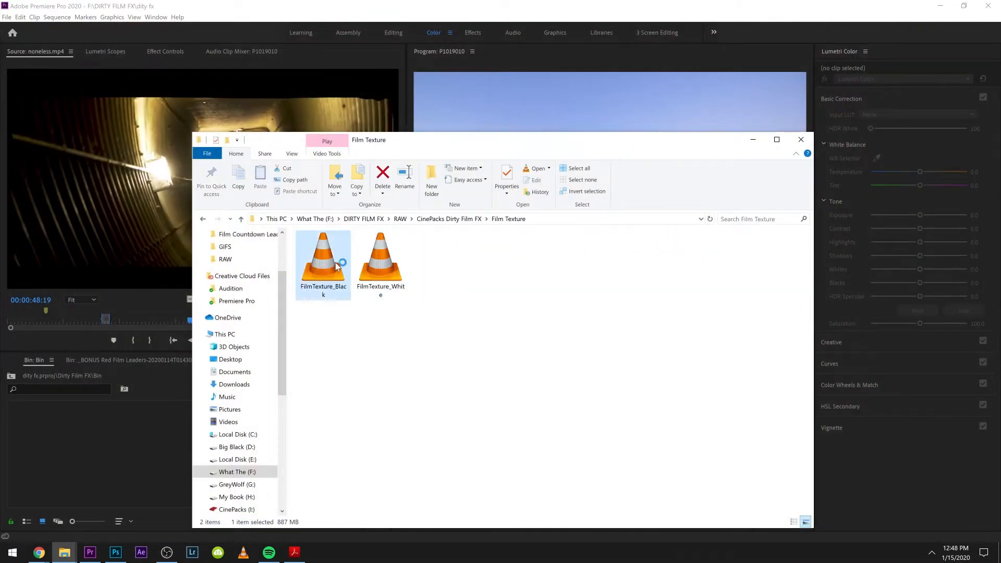
Preview the FilmTexture_Black clip and a red mark clip, then close Explorer.
double_click(322, 258)
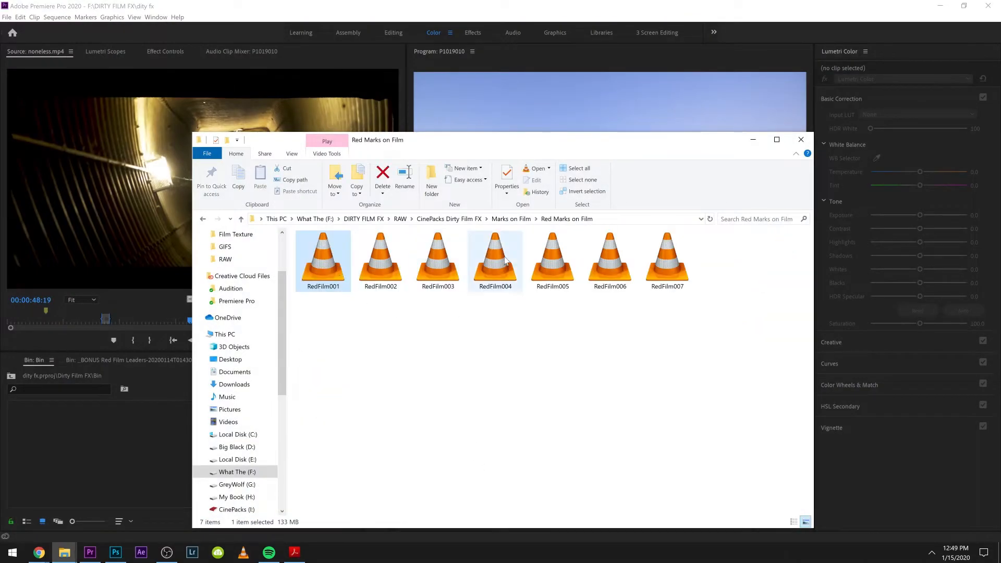
double_click(494, 259)
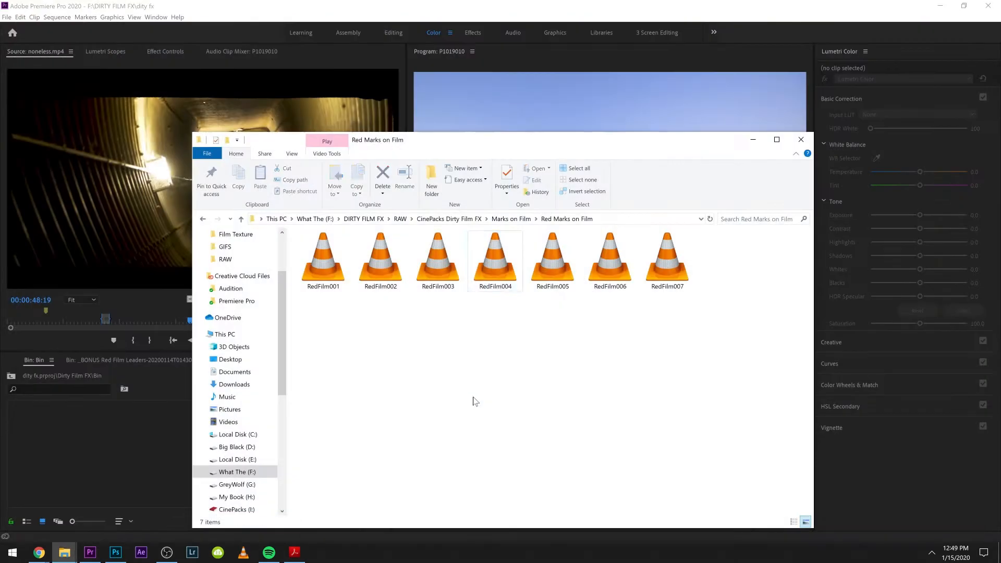
click(510, 218)
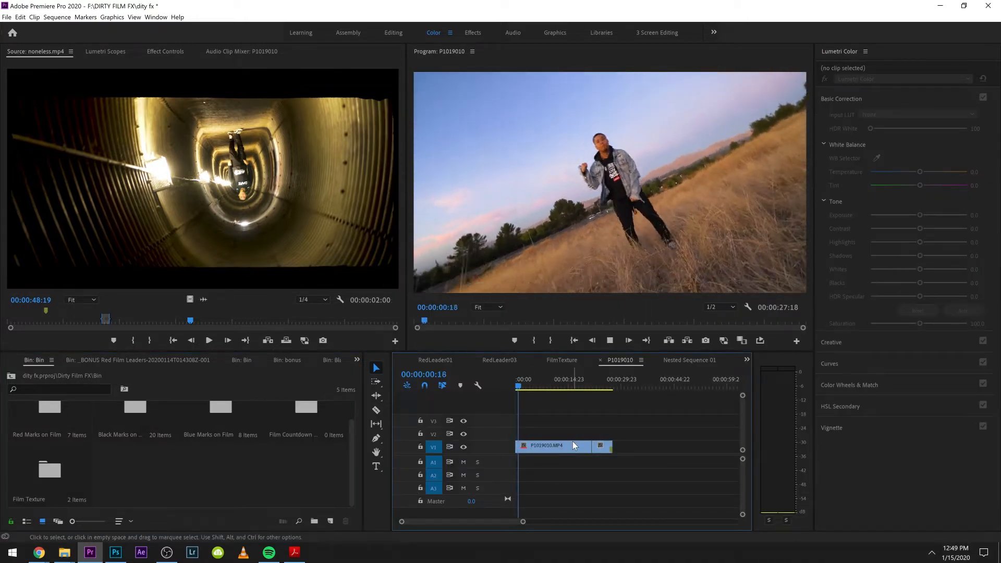
Place BlueFilm003.mov from the Blue Marks on Film bin on V3 above the dancer clip.
click(550, 446)
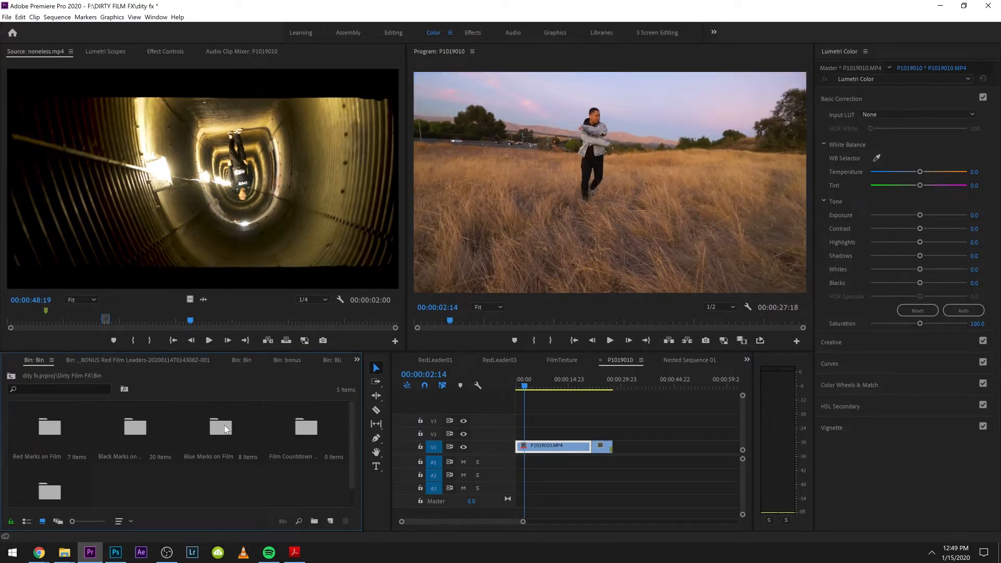
double_click(207, 427)
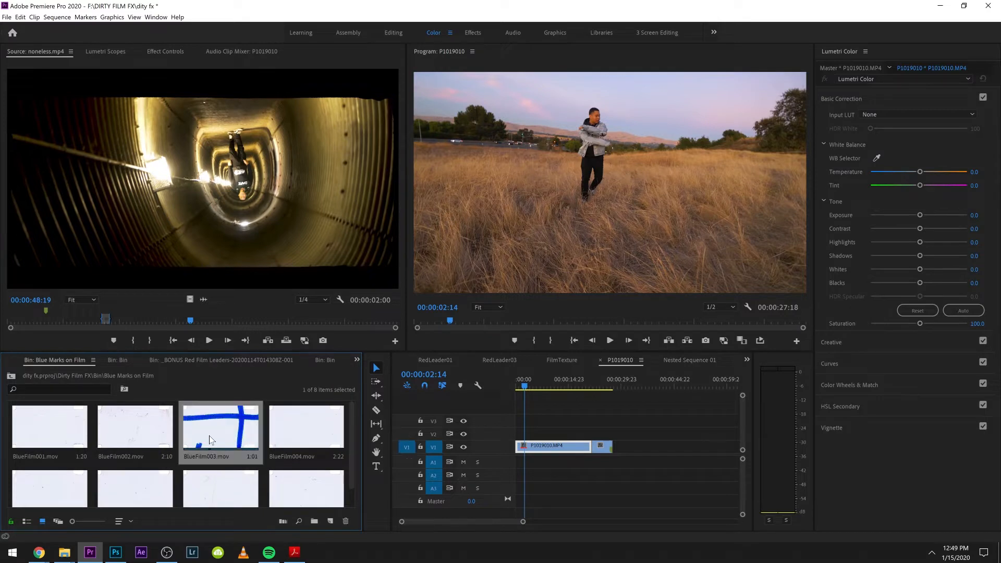
click(517, 386)
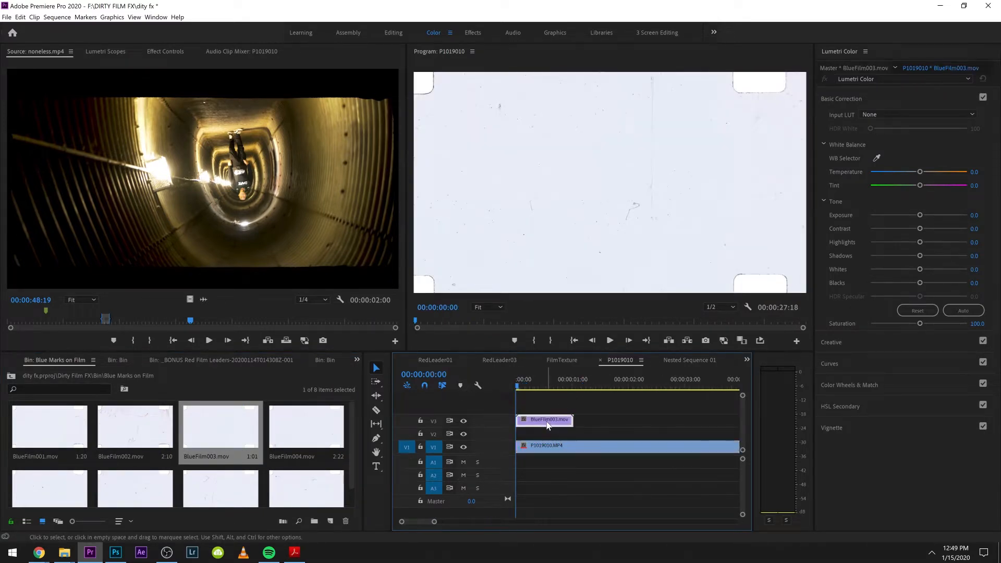
Set the BlueFilm003 overlay's Opacity blend mode to Multiply.
click(165, 51)
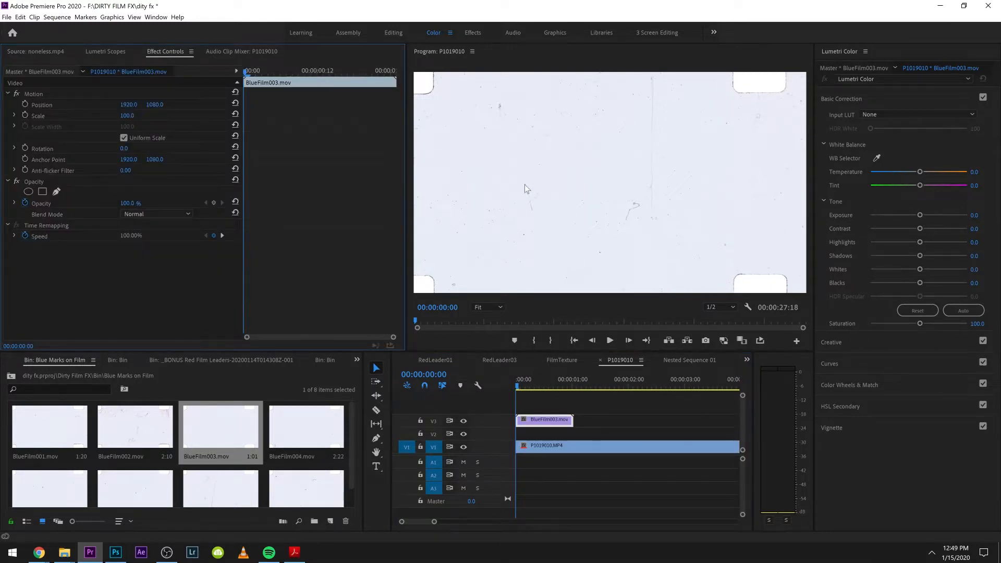
click(156, 214)
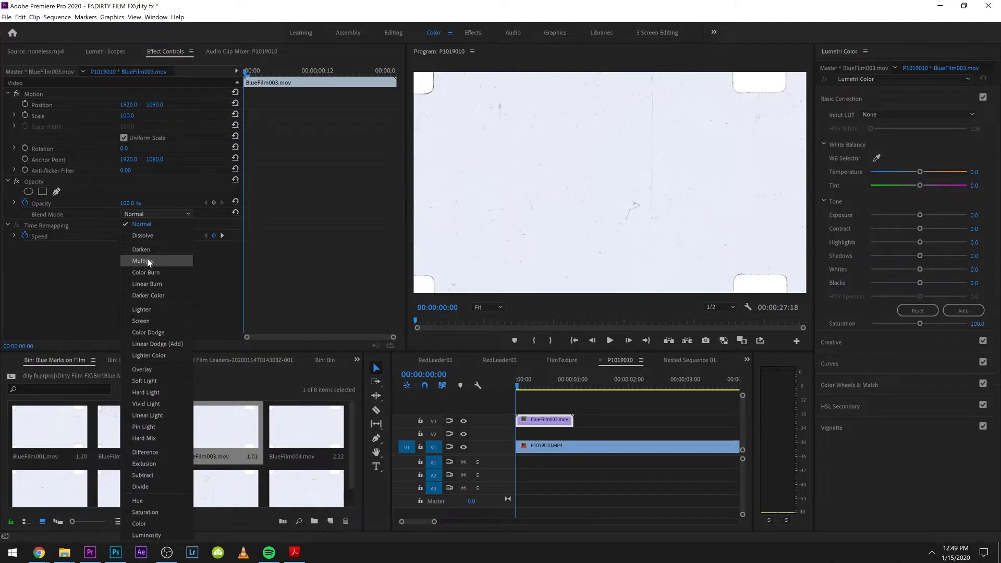
mouse_move(145, 249)
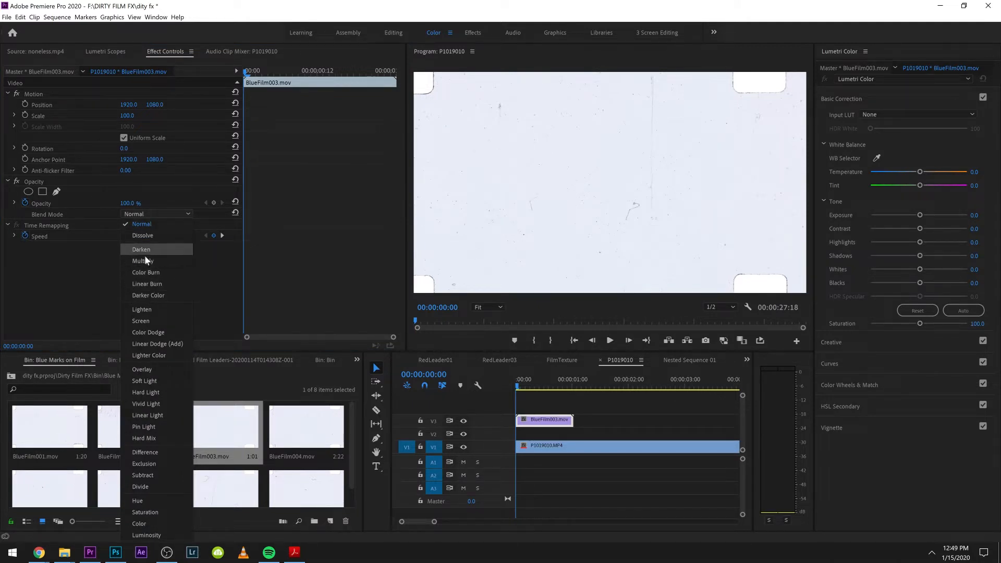
click(143, 260)
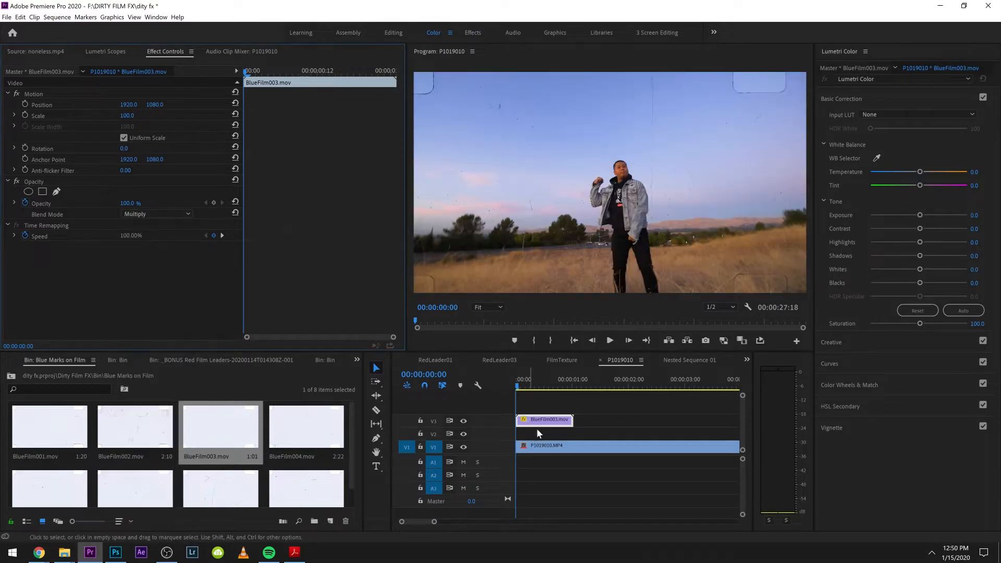
Apply Color Balance (HLS) to the marks overlay and shift its hue to 132 for red.
click(608, 341)
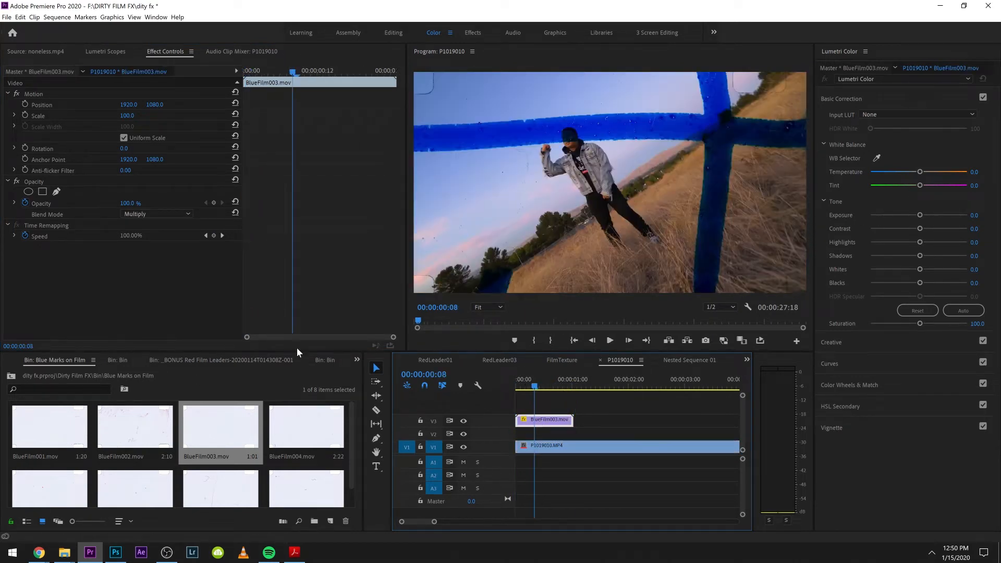
click(299, 360)
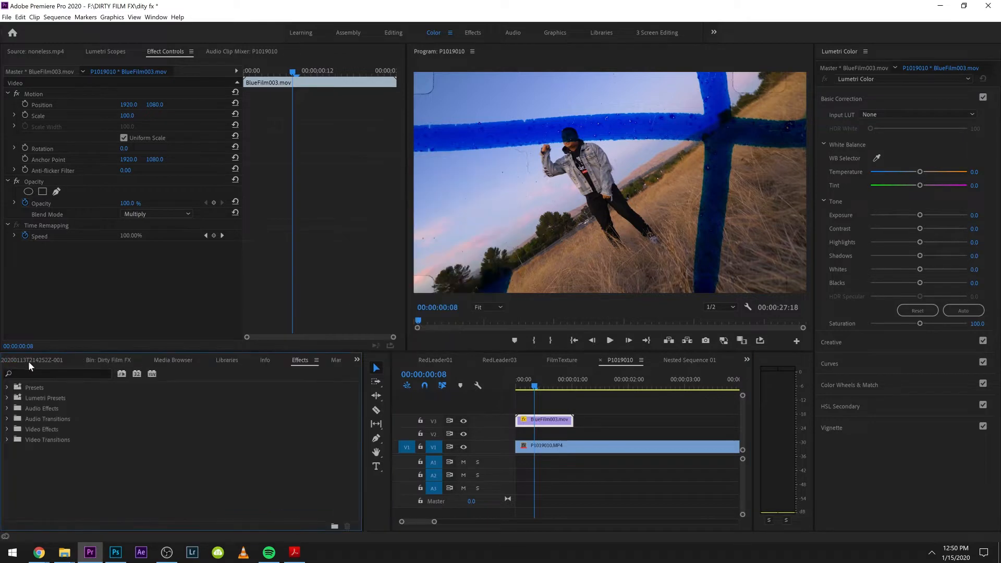
text(hls)
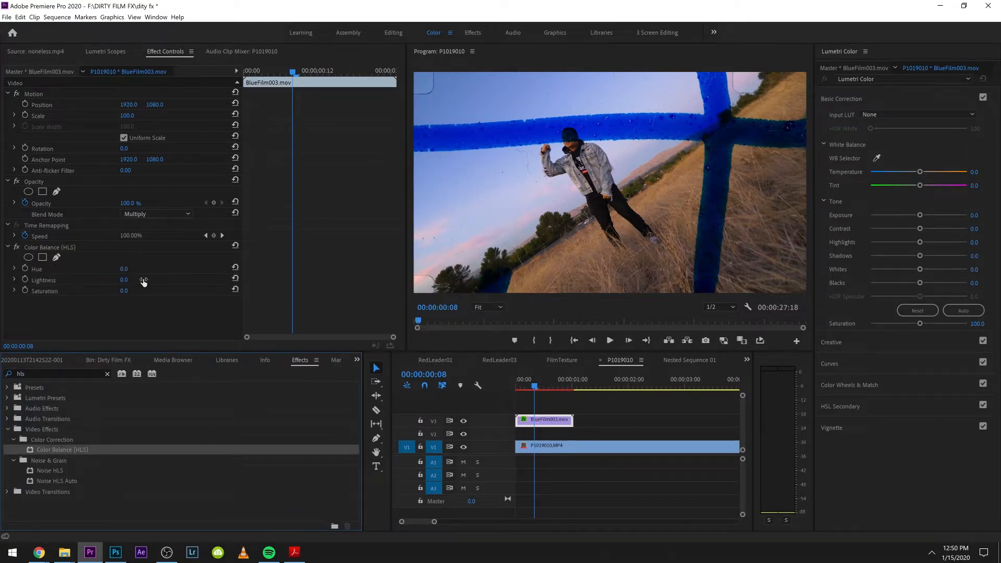
drag(123, 269, 127, 268)
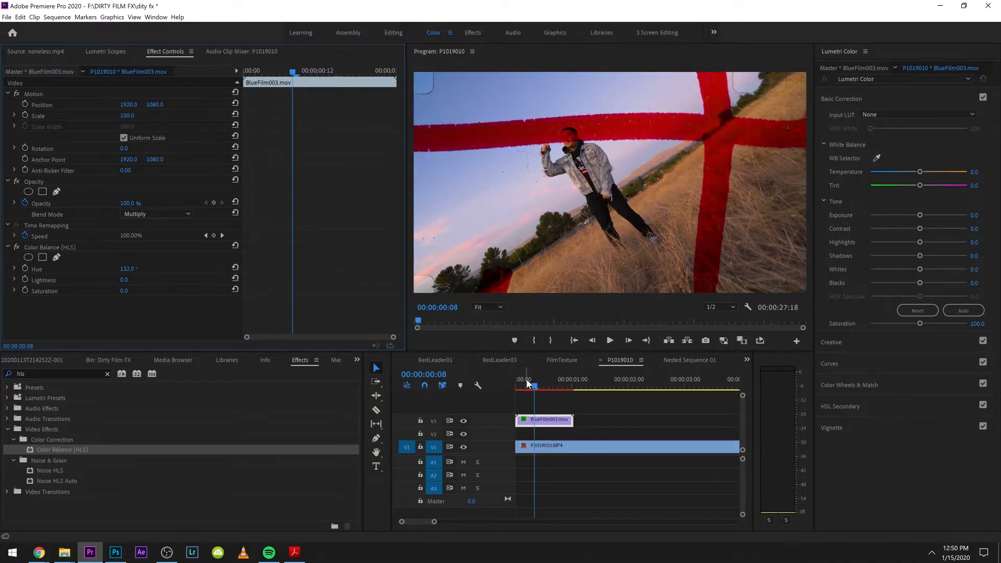
Delete the blue marks overlay and bring up the Black Marks on Film bin.
click(608, 340)
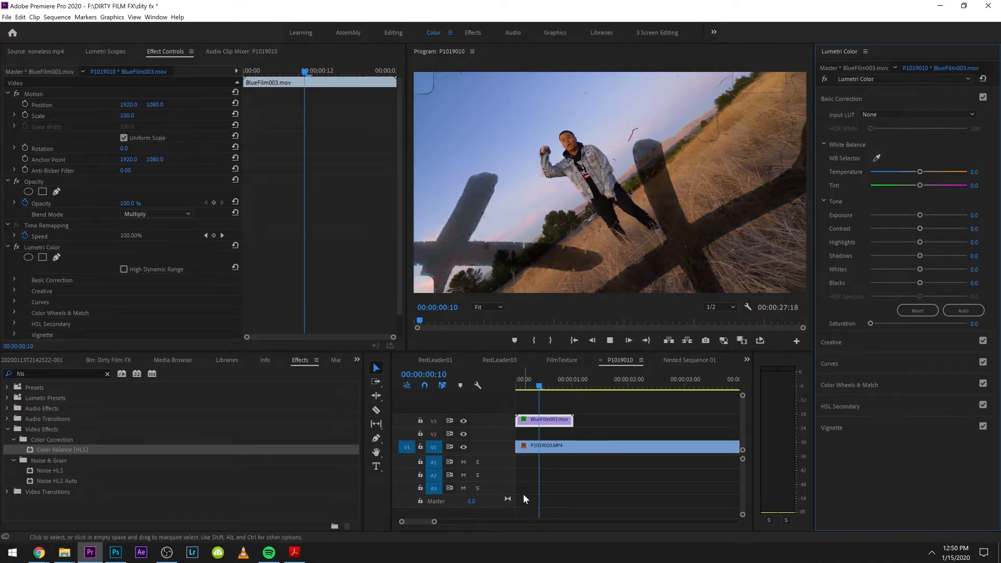
click(517, 379)
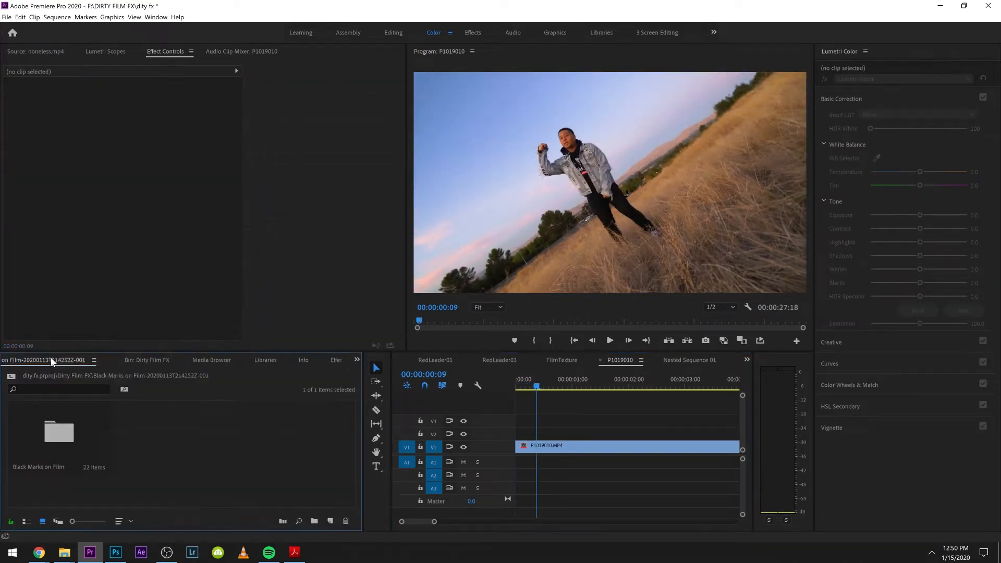
Overlay HeavyBlack002.mov on V3 near 1 second with Multiply blending.
click(356, 360)
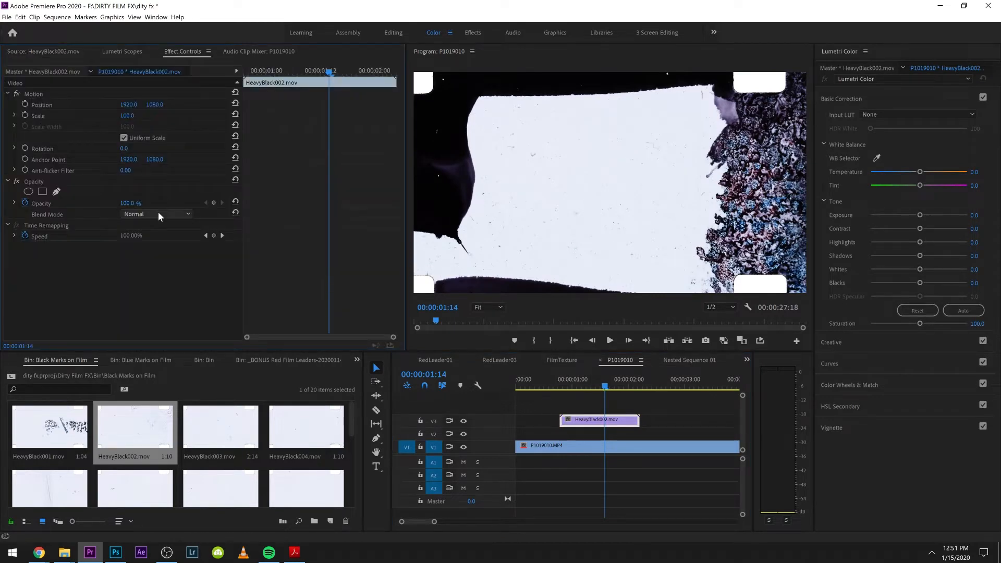
click(157, 214)
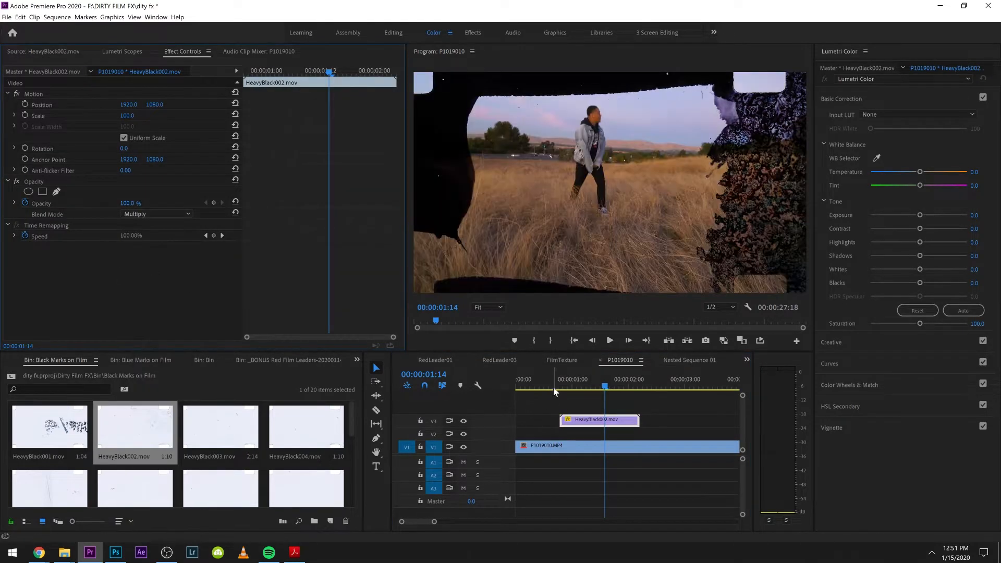
click(609, 340)
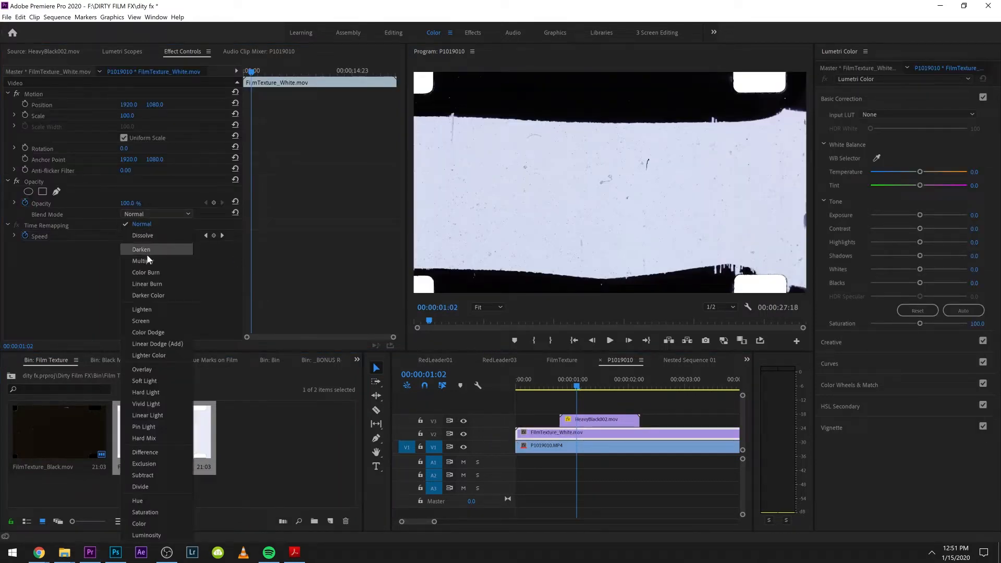
Multiply-blend FilmTexture_White on V2 and add 8mm 011.png on V4.
click(143, 261)
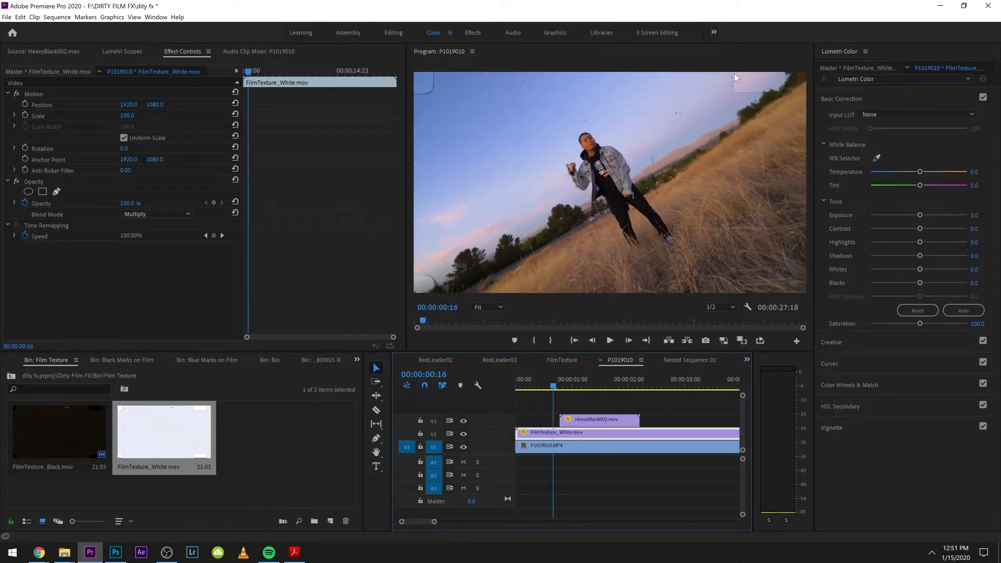
click(609, 340)
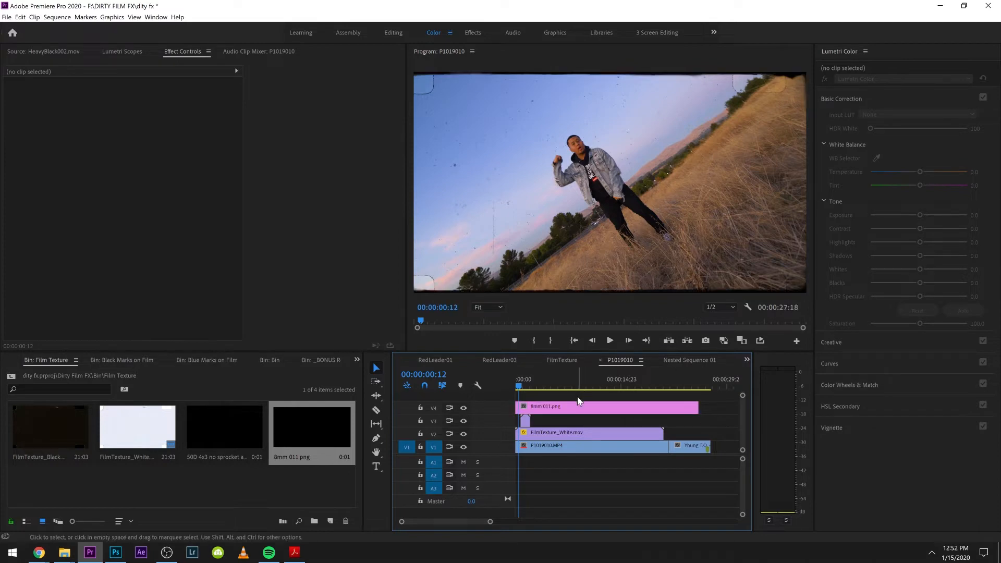
Fit the 8mm frame's scale and razor-split P1019010.MP4 at the HeavyBlack overlay's ends.
click(608, 340)
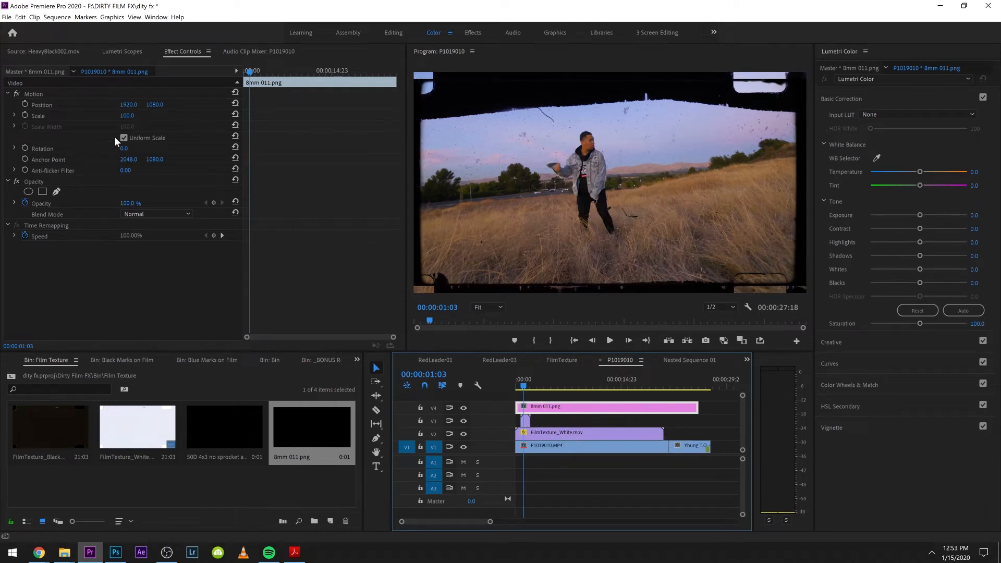
click(124, 139)
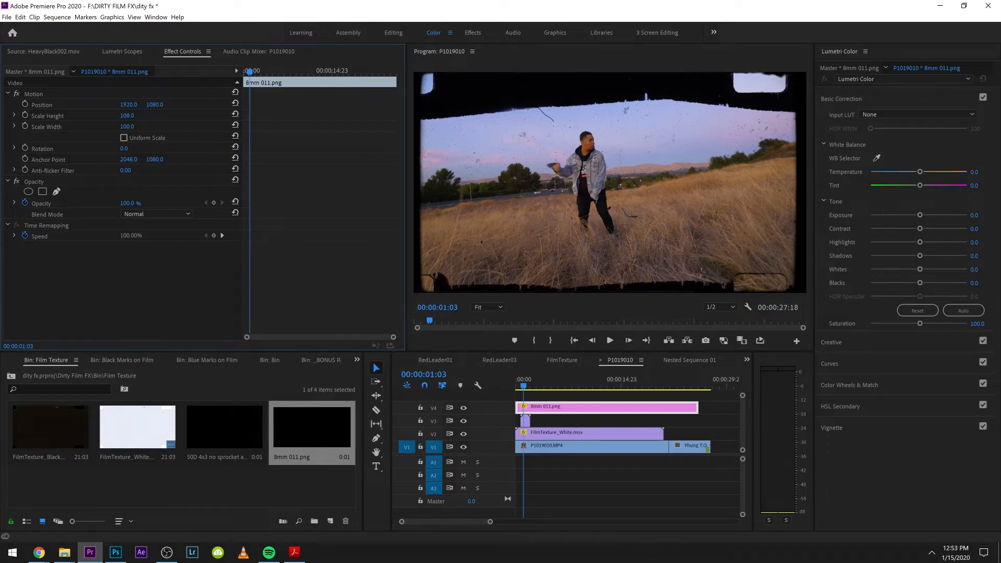
click(518, 386)
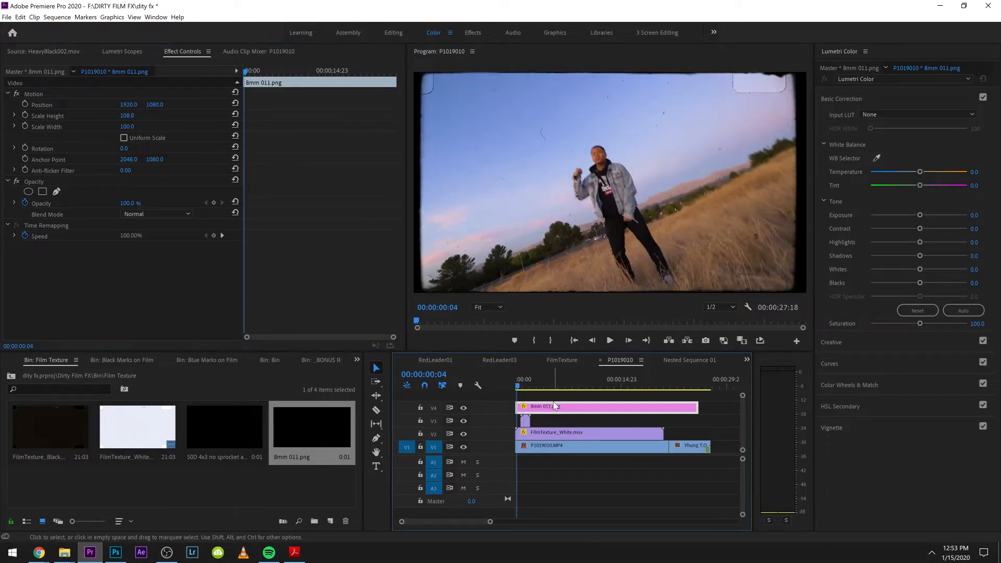
click(608, 340)
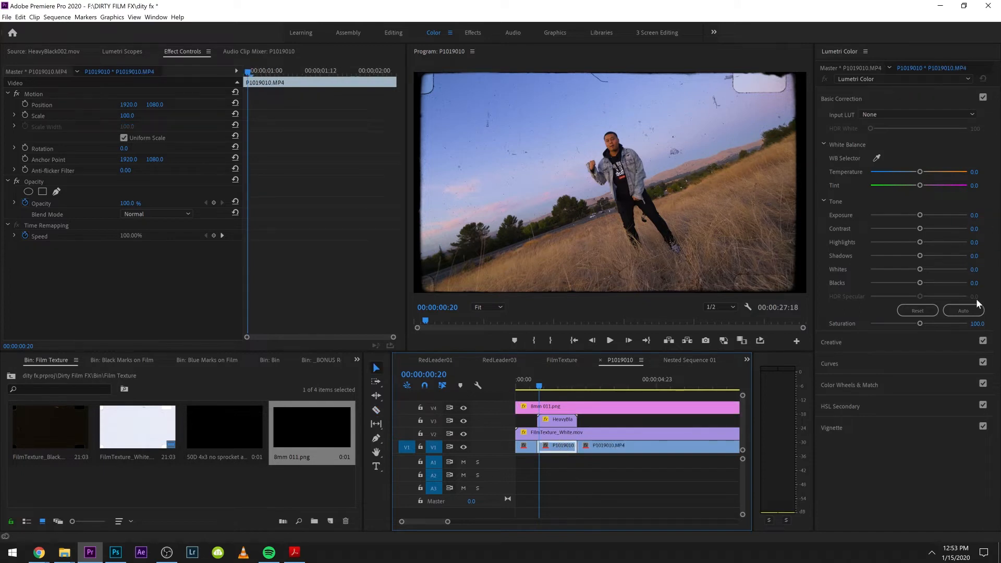
Grade the cut section in Lumetri with Saturation 0, Contrast 100 and Blacks -100.
drag(920, 228, 956, 228)
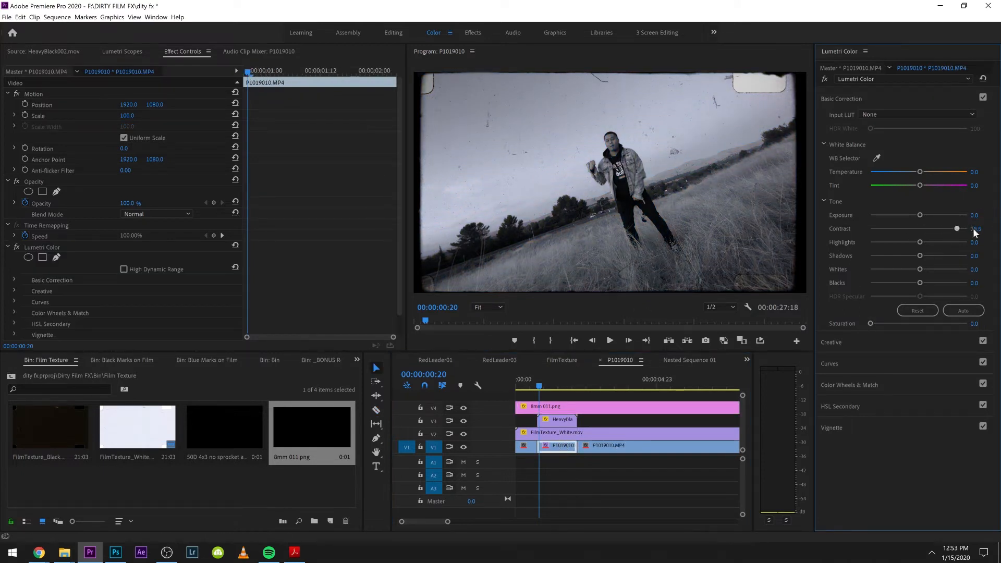
drag(957, 228, 980, 229)
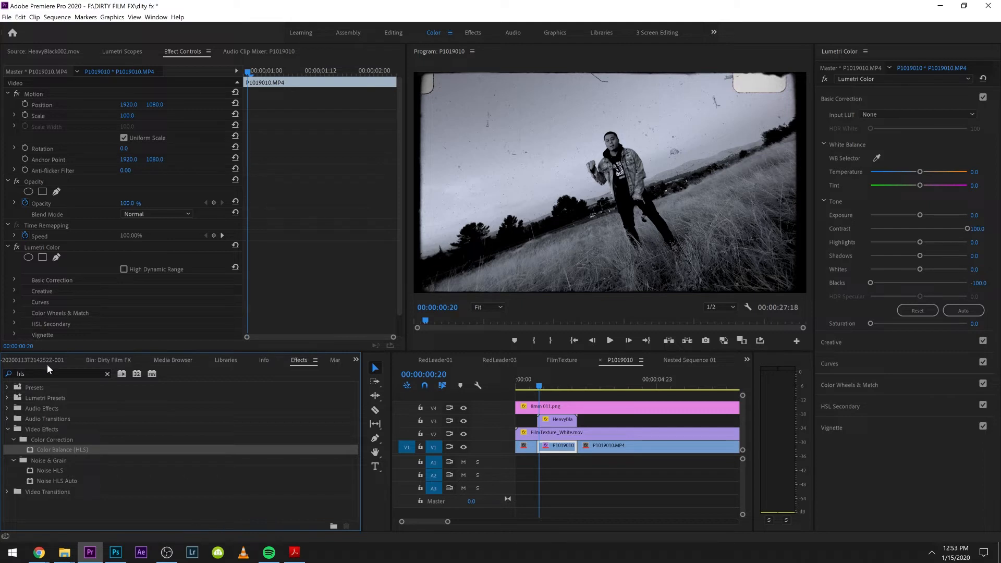
Apply Posterize Time to the section with a Frame Rate of 8.
text(post)
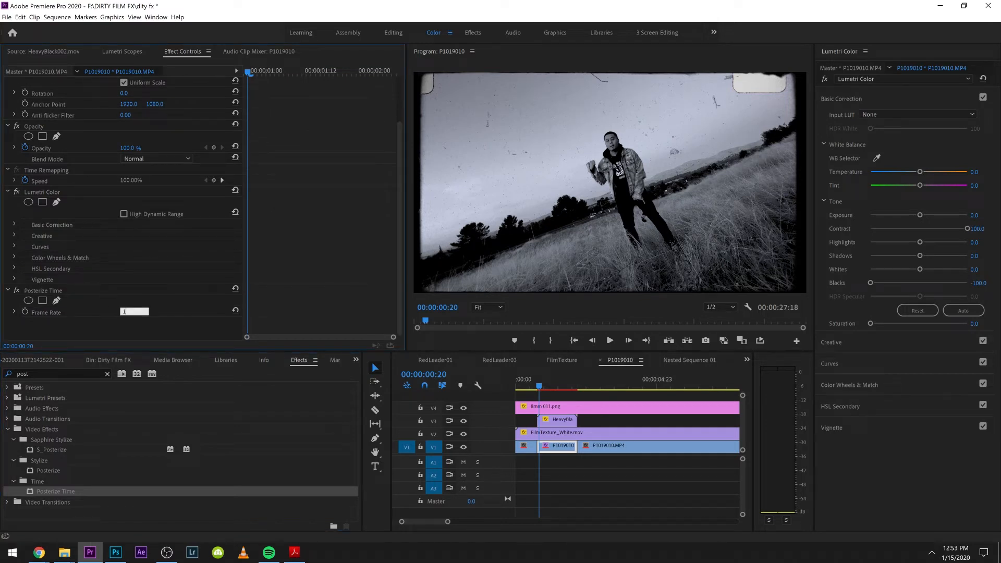
text(8)
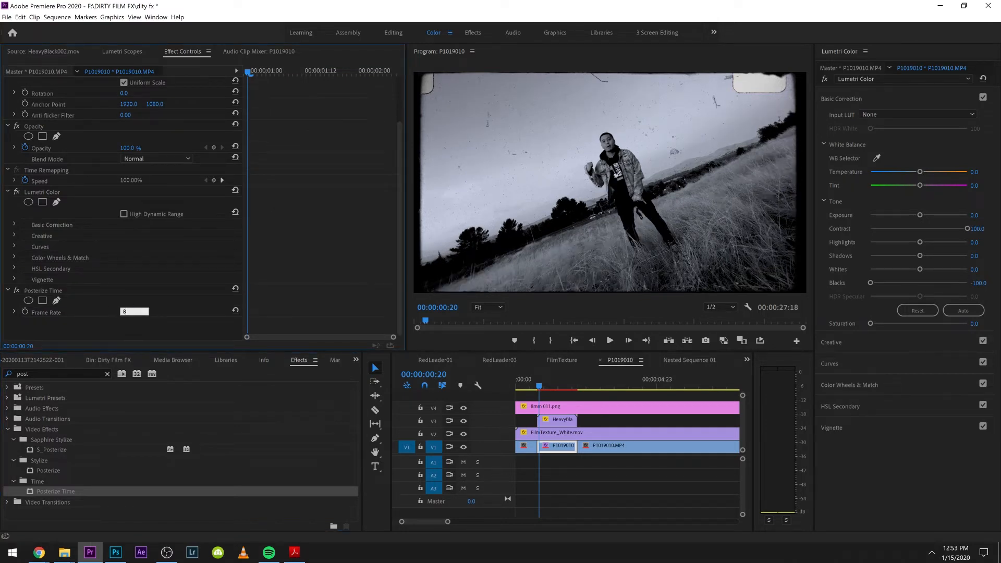
click(539, 381)
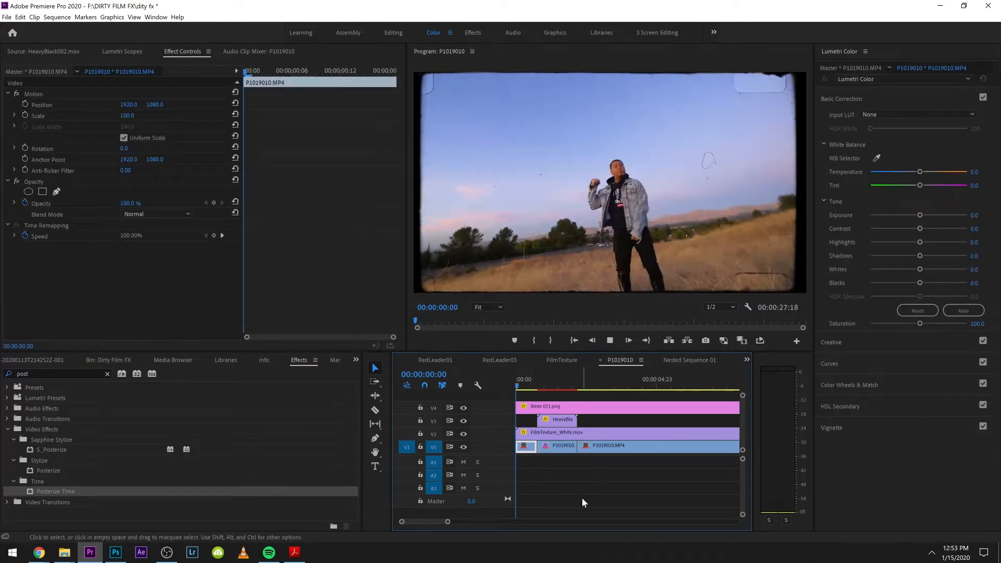
Place RedFilm005.mov on a track above the section and change its blend mode.
click(578, 491)
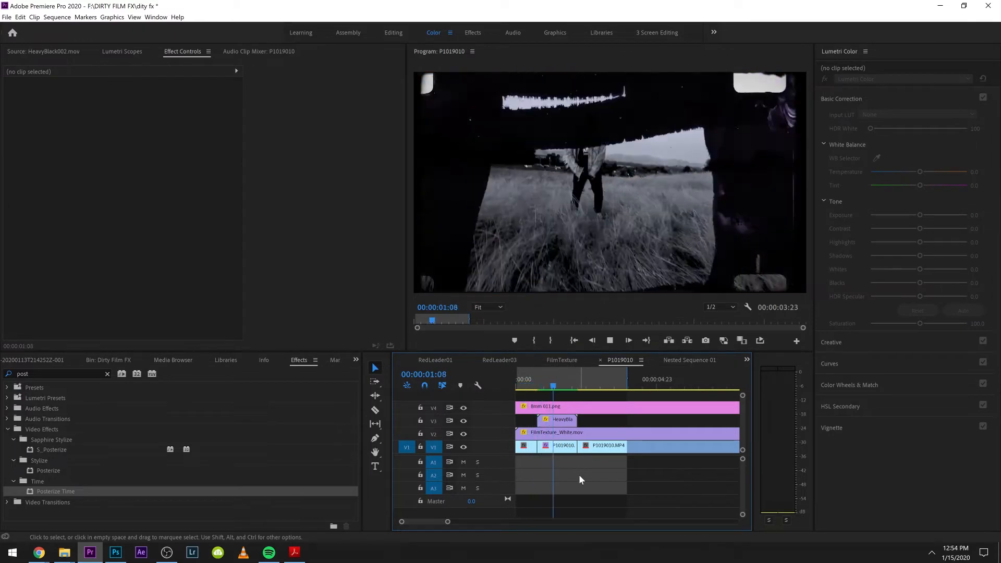
click(577, 379)
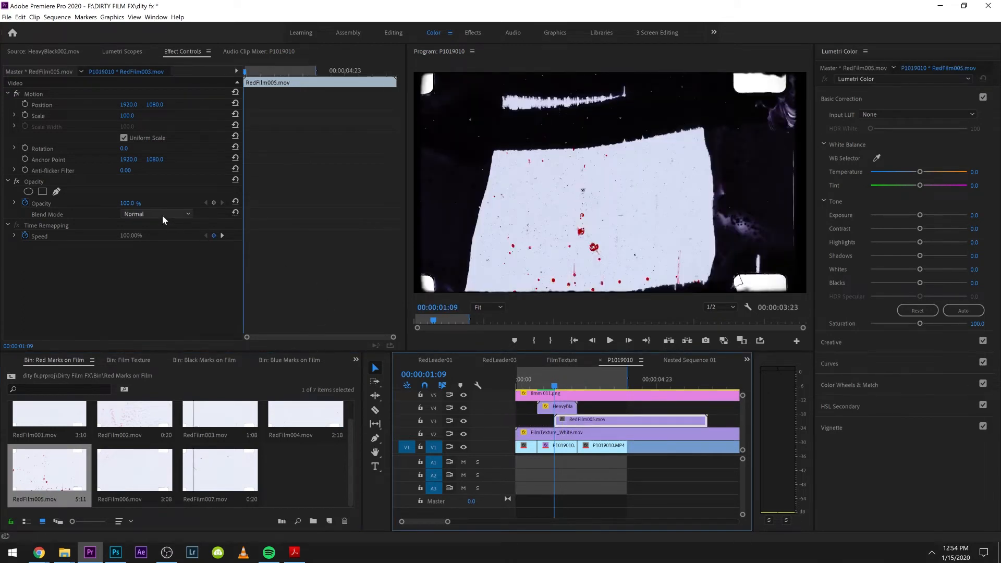
click(629, 419)
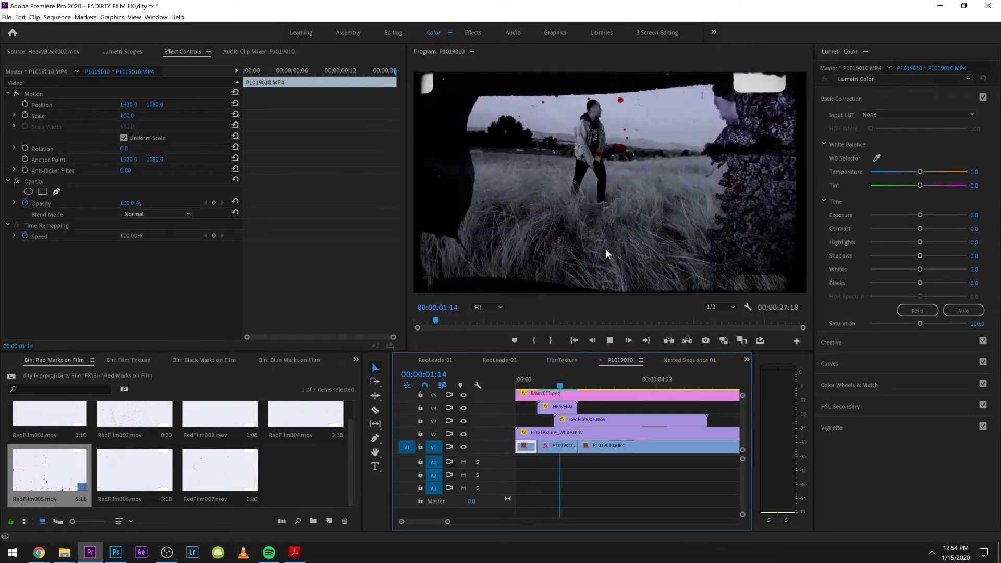
click(613, 379)
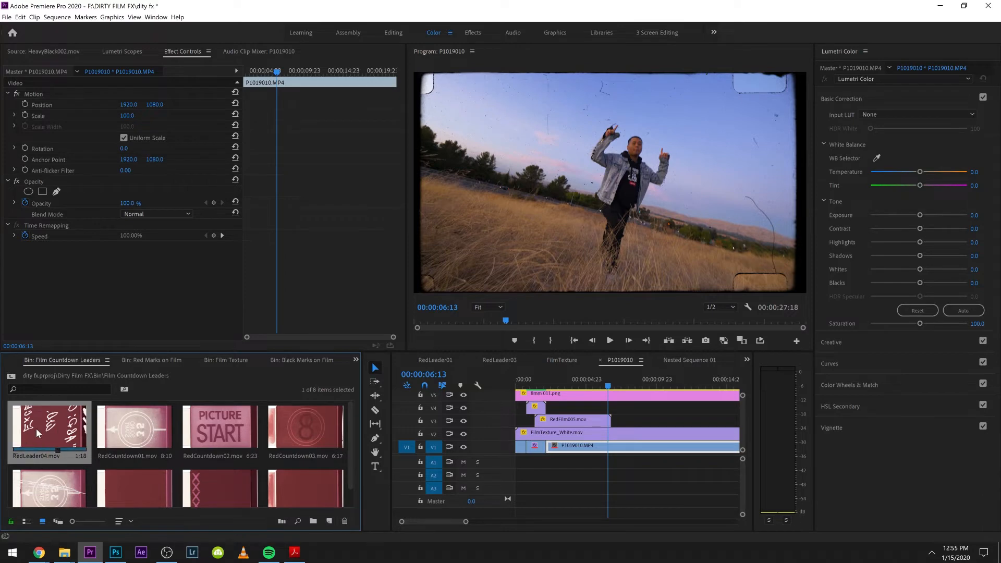
Edit RedLeader04.mov onto V4 with Screen blending and Lumetri Saturation 0.
double_click(48, 428)
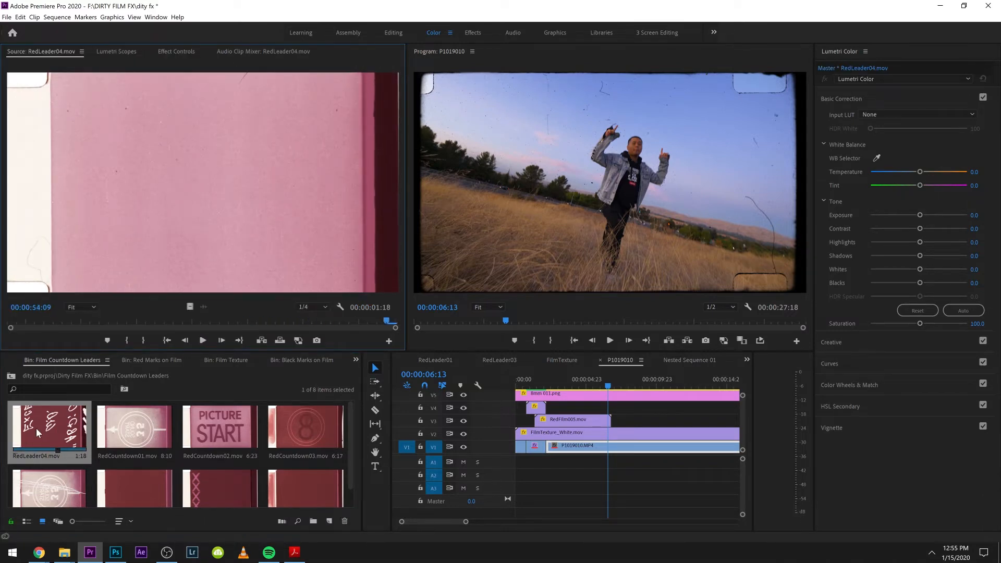
click(176, 52)
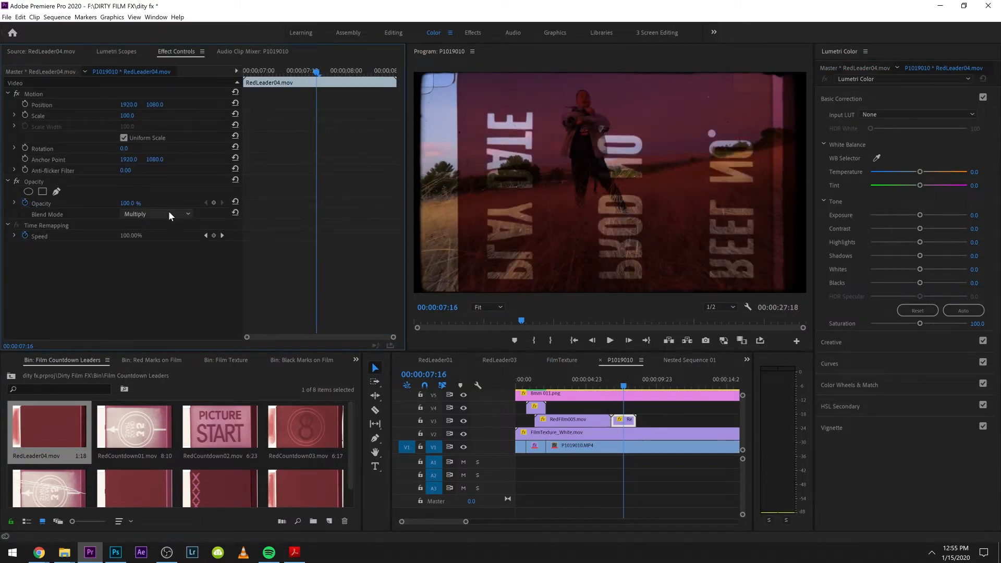
click(157, 214)
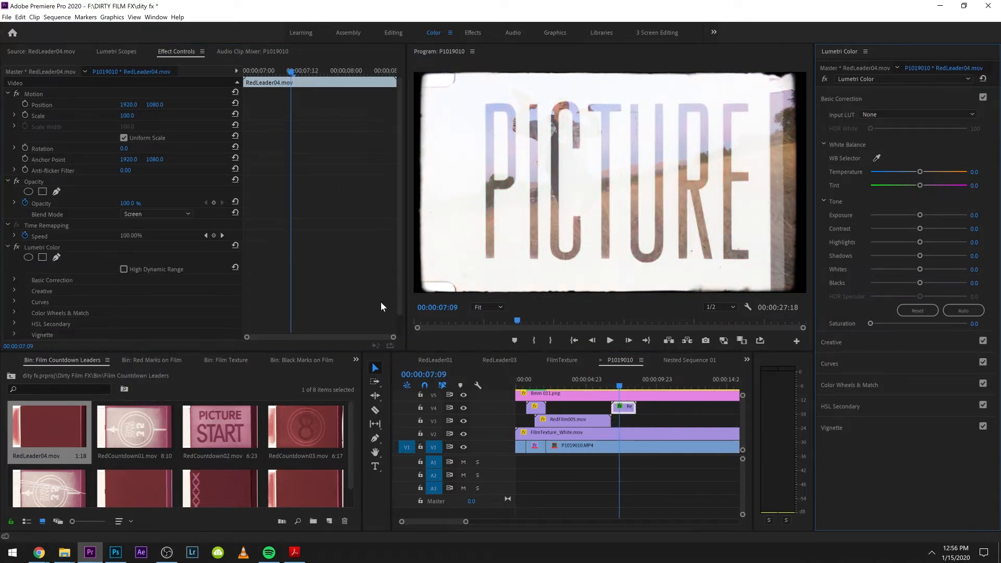
click(614, 380)
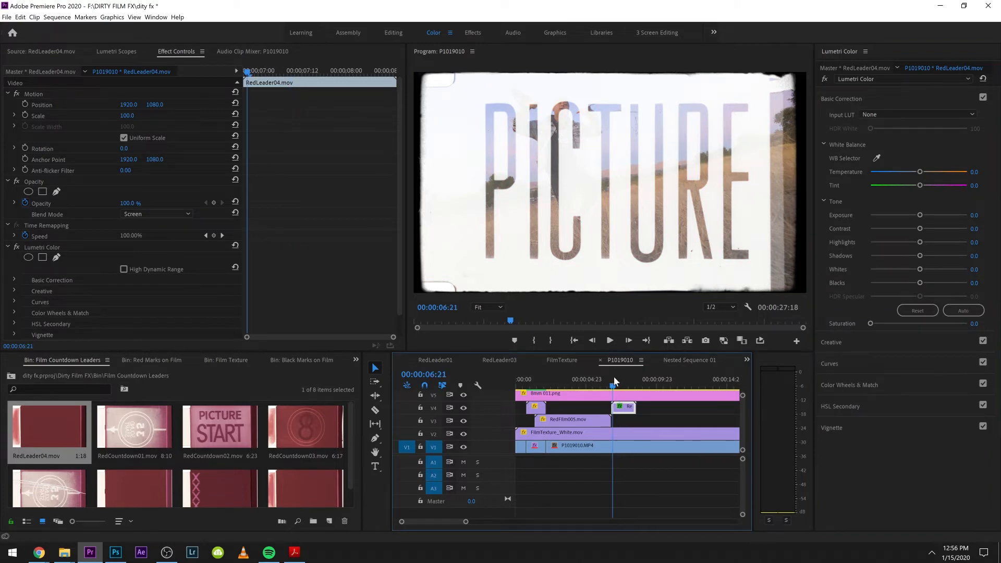
click(621, 380)
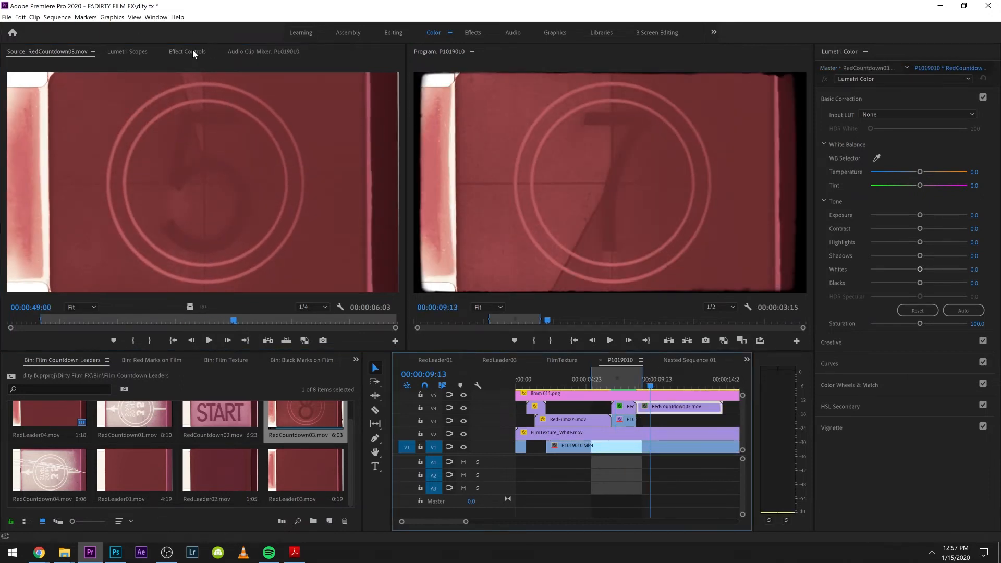
Screen-blend RedCountdown03 on V4 with Saturation 0, Contrast 100 and Blacks -100.
click(187, 51)
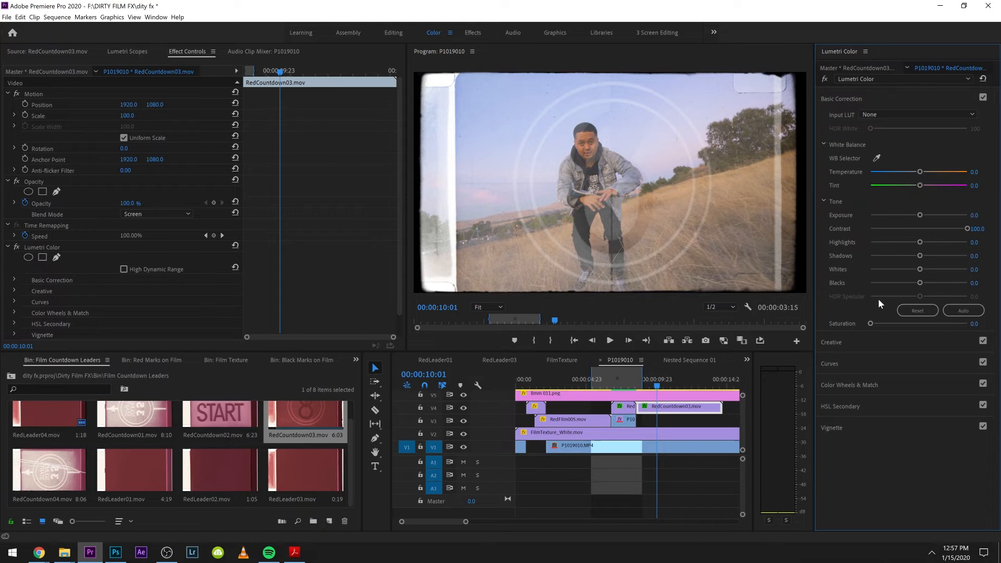
drag(920, 269, 924, 269)
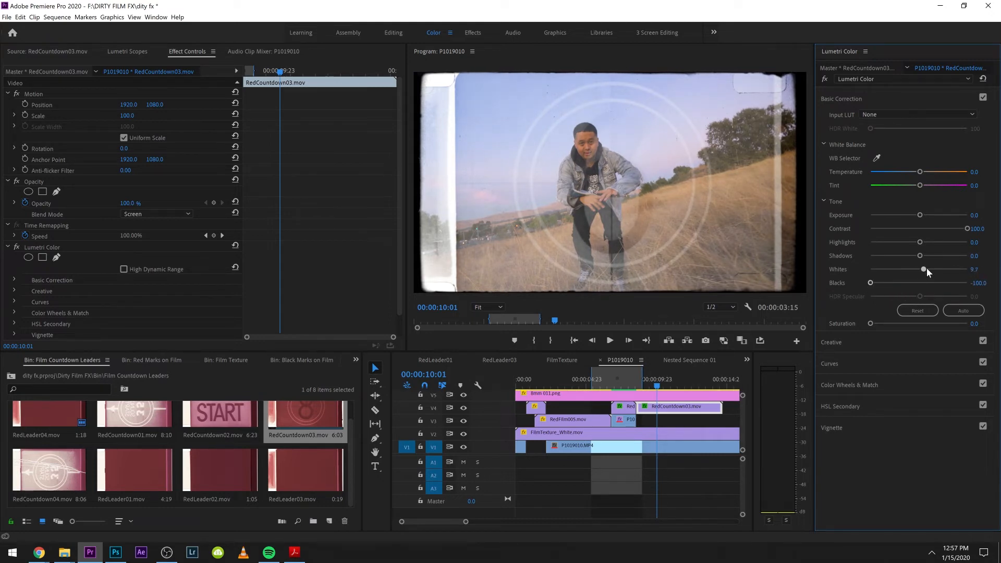
Draw an S-curve in Lumetri RGB Curves and bring in the RedCountdown04 clip.
click(833, 141)
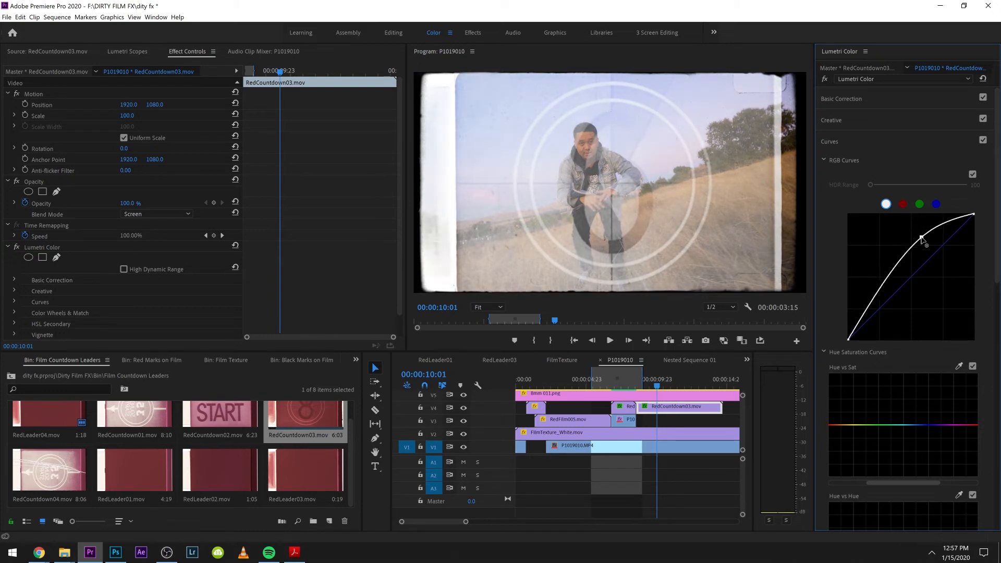
drag(920, 240, 889, 307)
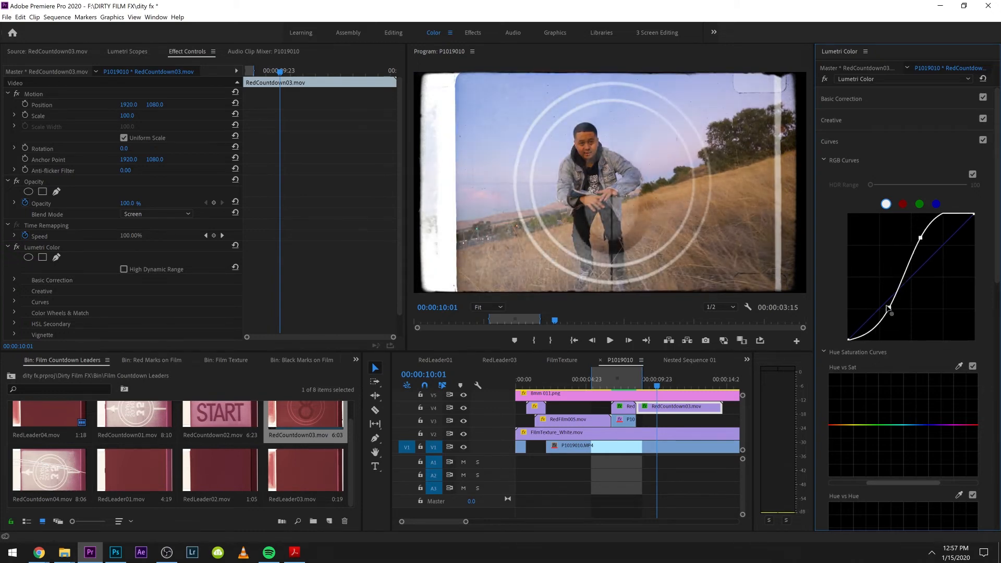
click(608, 340)
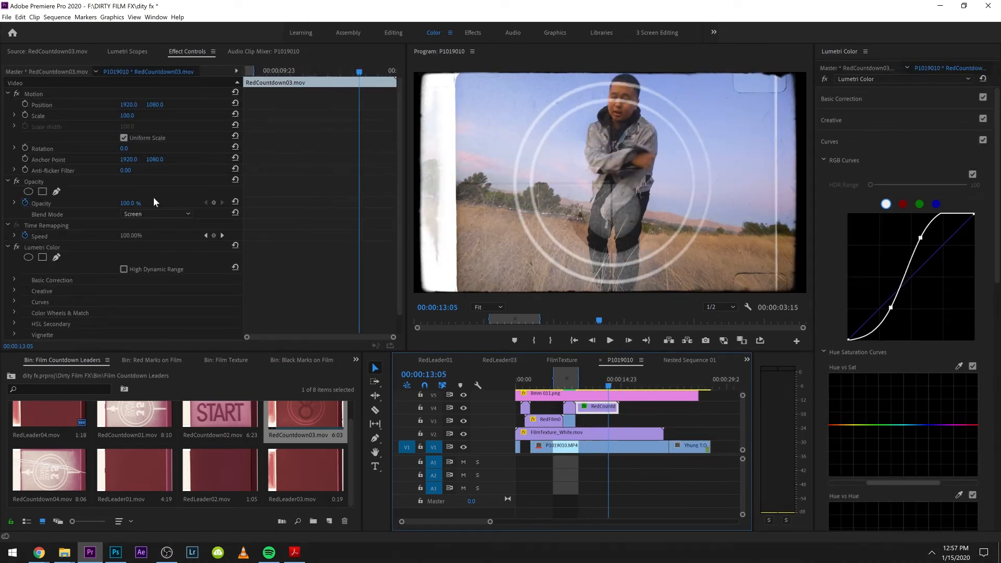
click(480, 461)
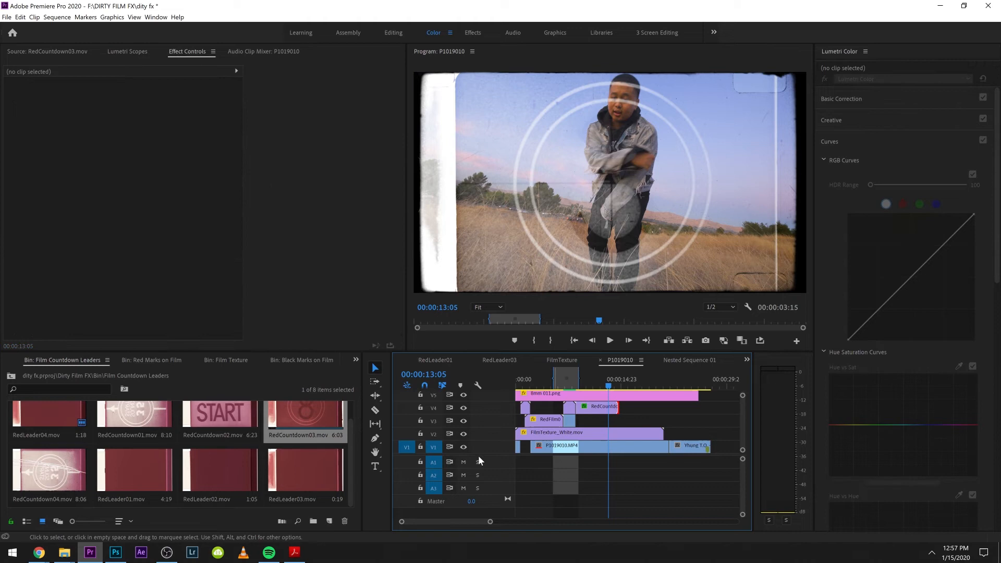
double_click(135, 473)
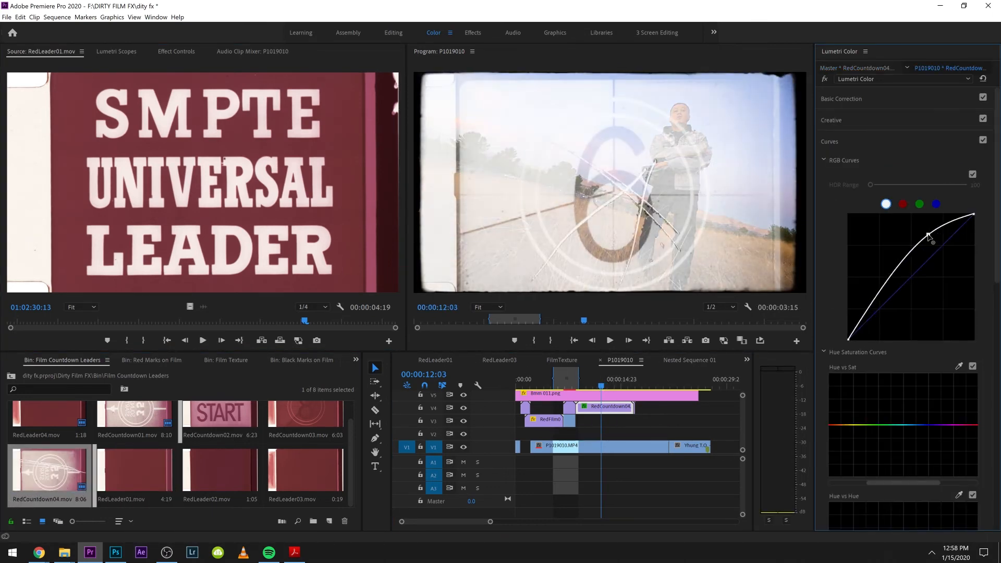
Steepen RedCountdown04's Lumetri RGB curve into an S-curve and bring up its effect settings for scaling to 156.
drag(930, 235, 936, 323)
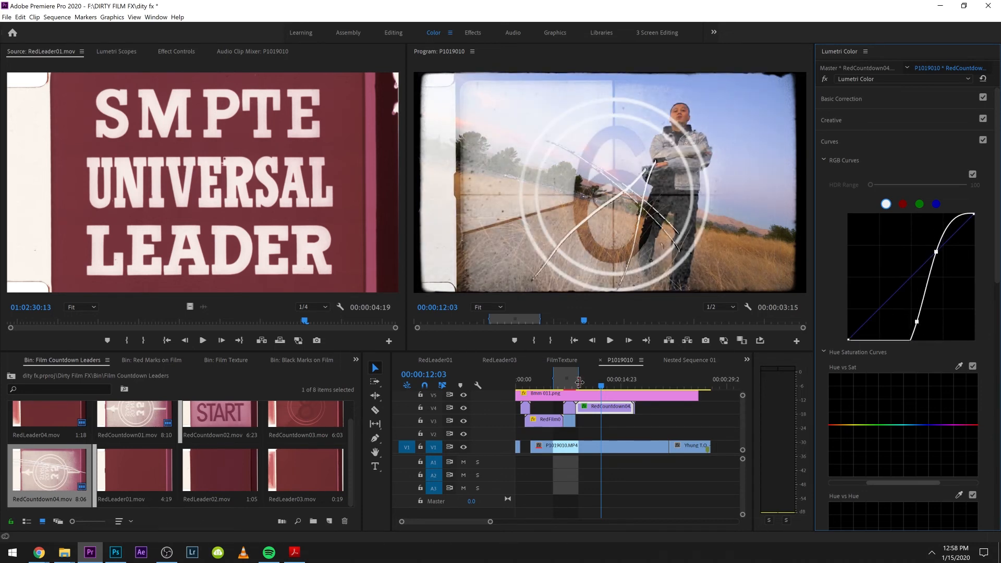
click(578, 380)
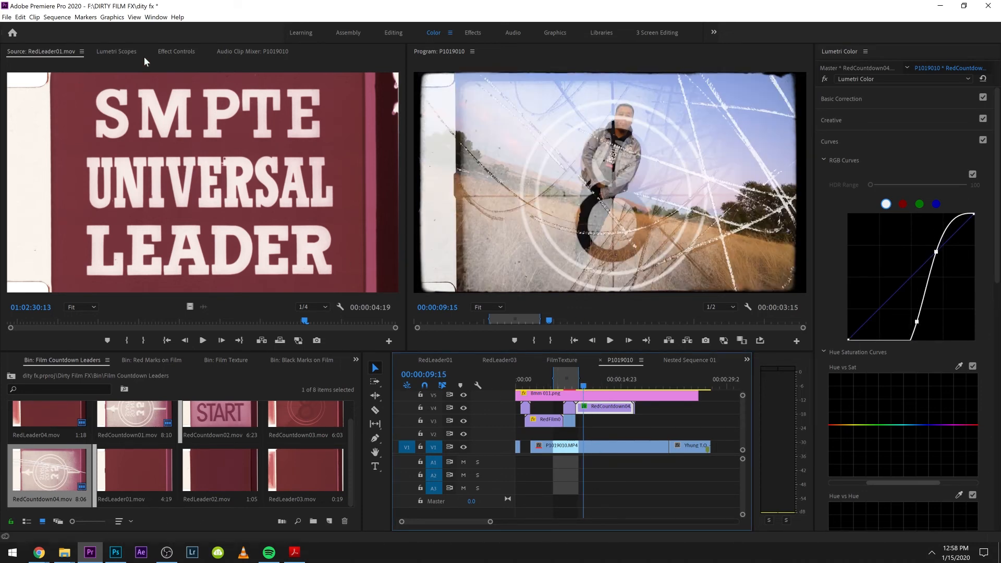
click(177, 51)
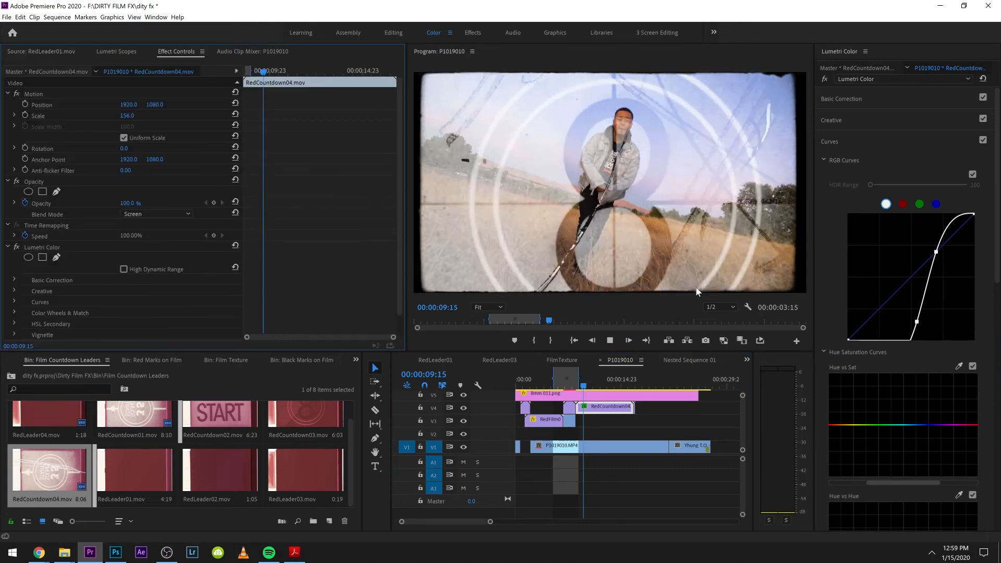